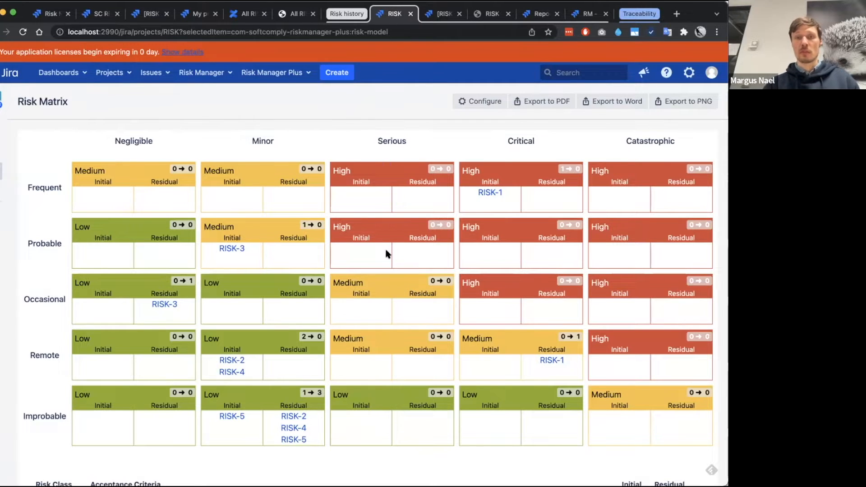
# Show RISK-3 Heat's Risk Level Change Over Time chart, Initial risk rising from Low to High
pyautogui.scroll(-3)
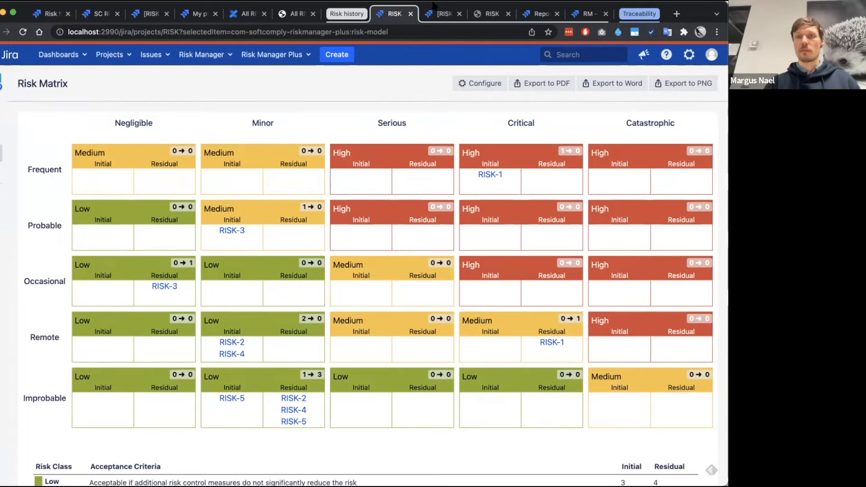
pyautogui.moveTo(442, 13)
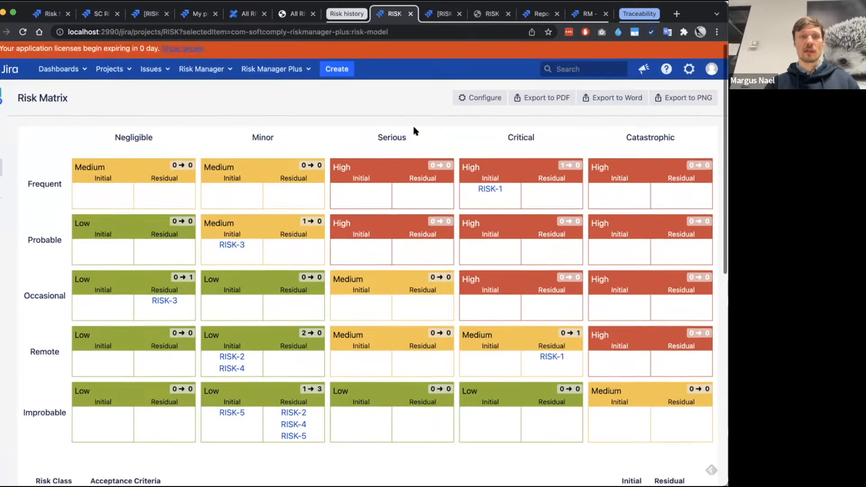
pyautogui.scroll(-3)
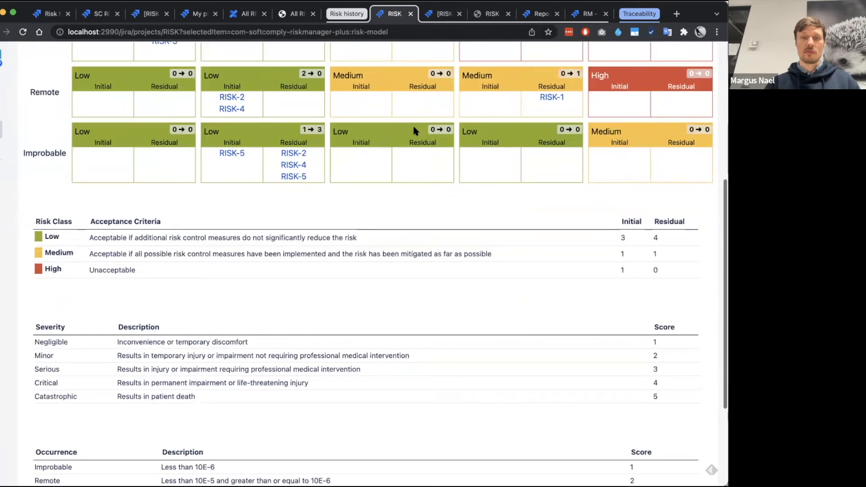
pyautogui.scroll(3)
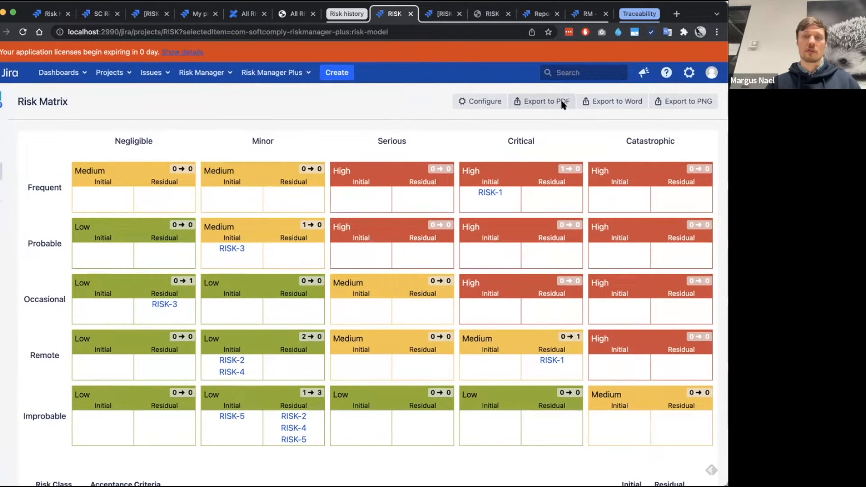
pyautogui.click(443, 14)
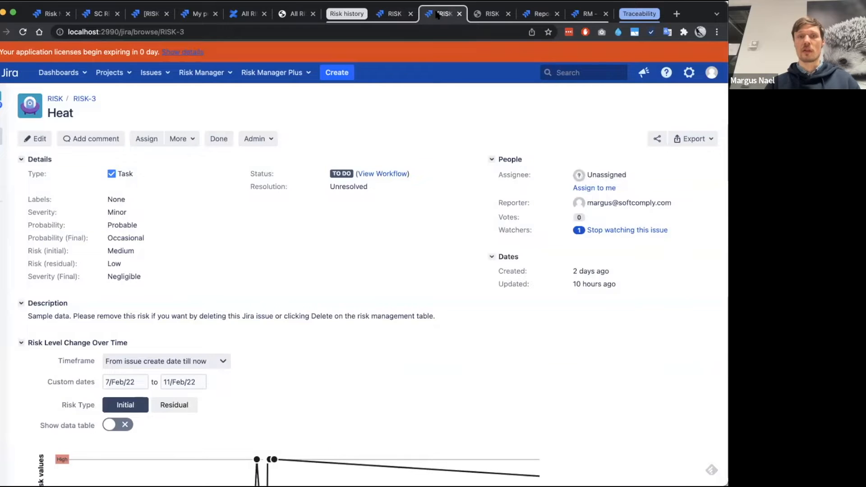
pyautogui.scroll(-3)
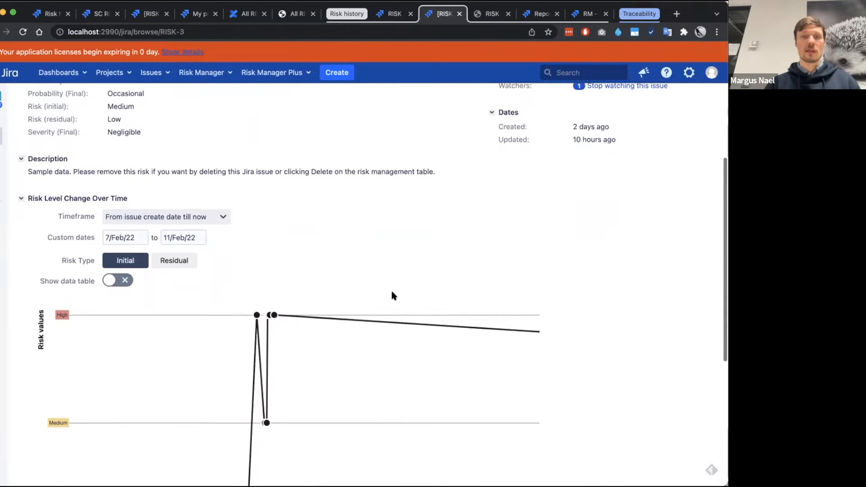
pyautogui.scroll(-3)
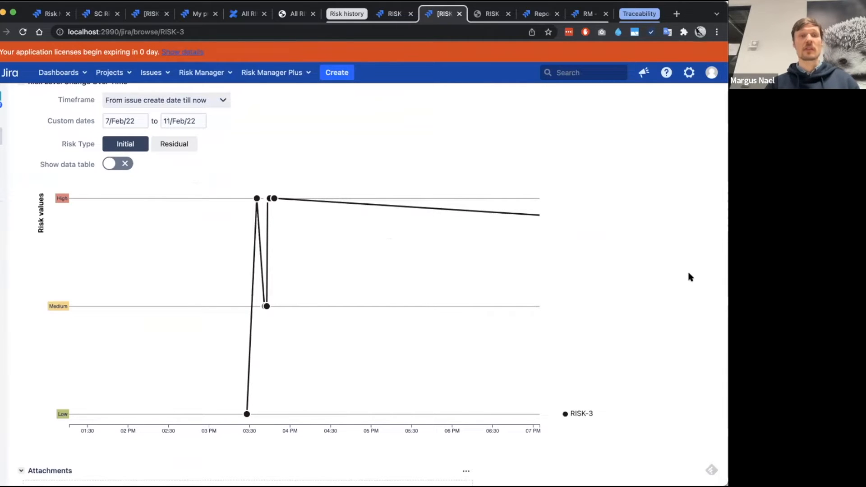
pyautogui.scroll(3)
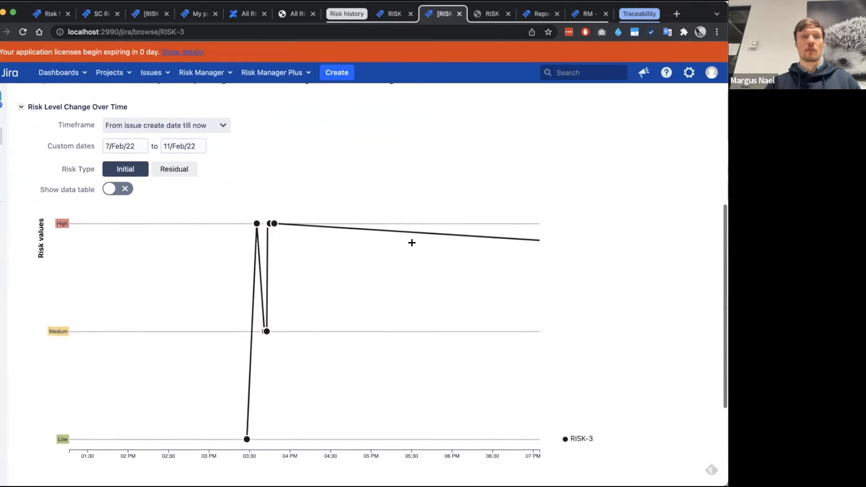
pyautogui.scroll(3)
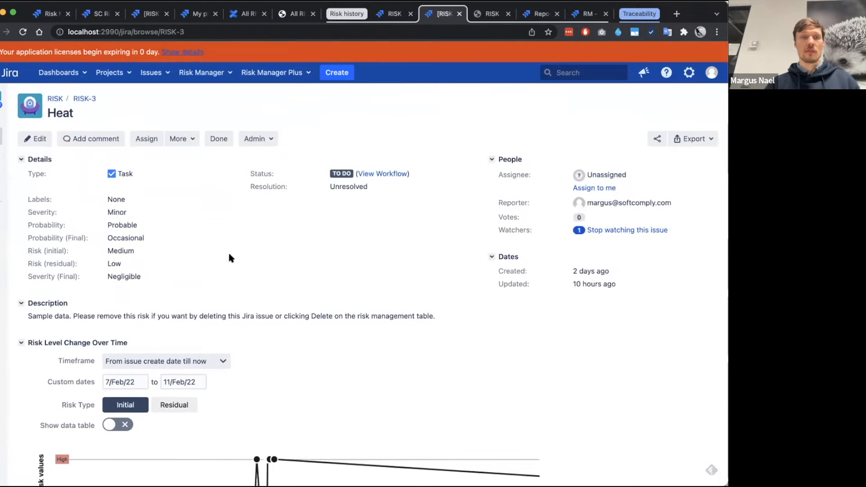
pyautogui.scroll(-3)
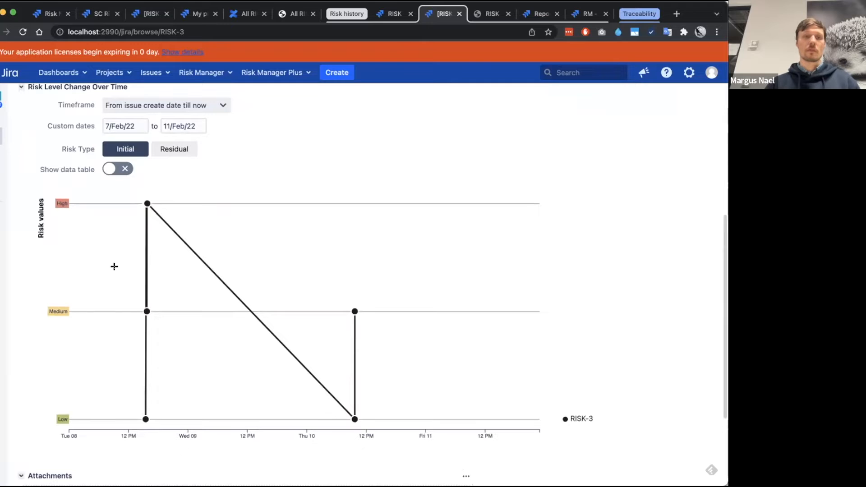
pyautogui.moveTo(124, 264)
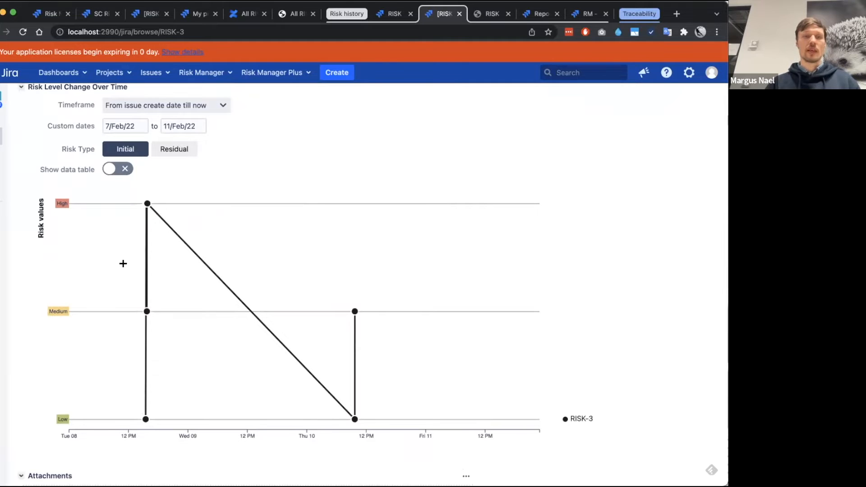
pyautogui.moveTo(390, 299)
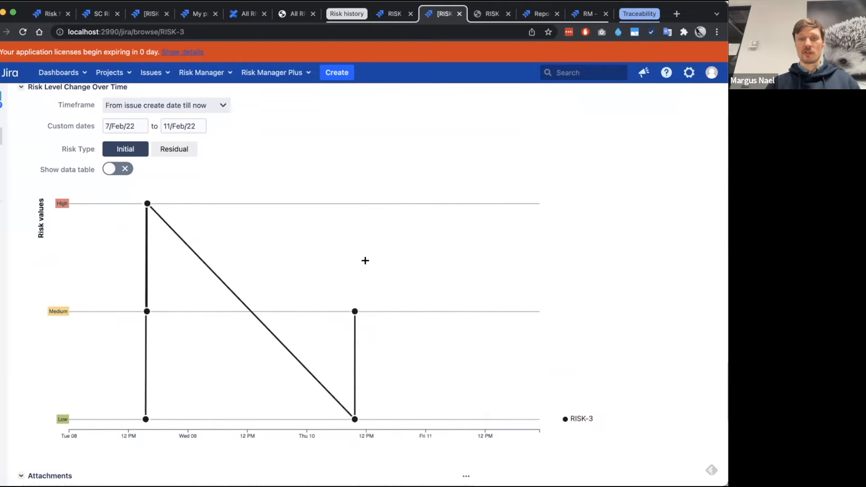
pyautogui.moveTo(215, 303)
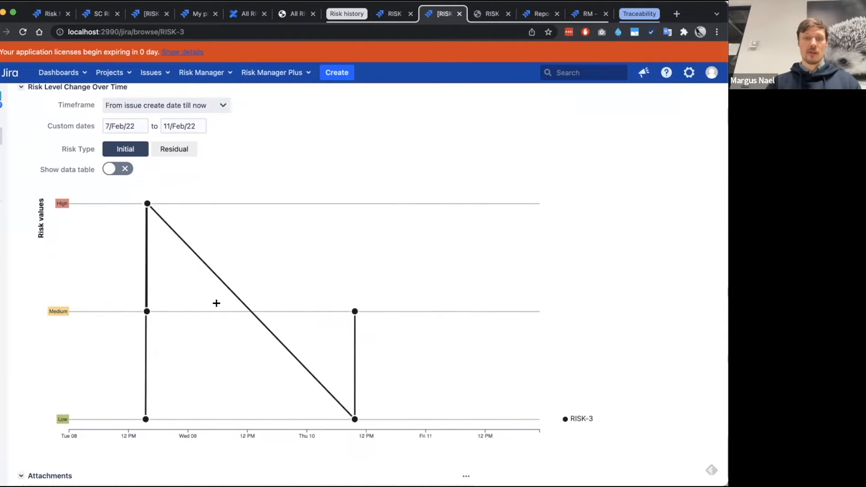
pyautogui.moveTo(363, 390)
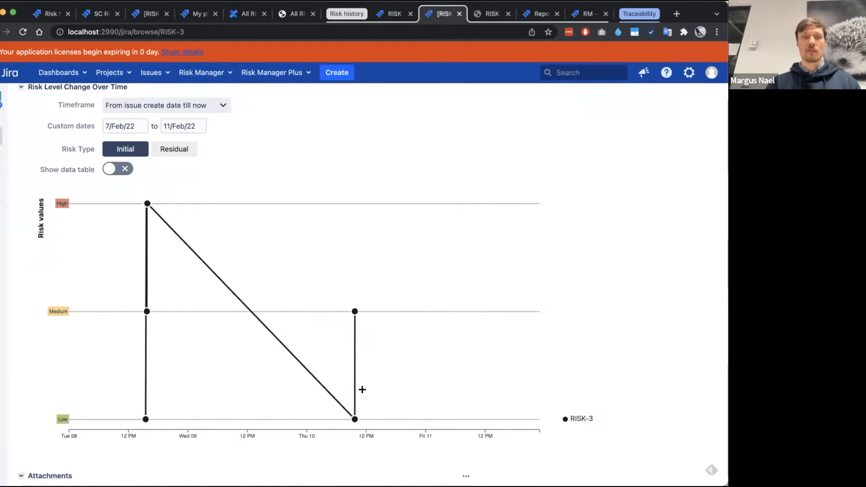
pyautogui.moveTo(354, 190)
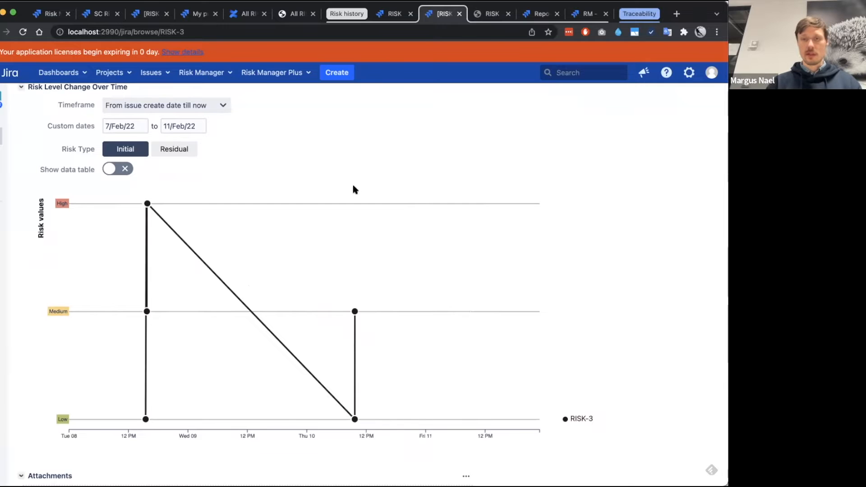
pyautogui.moveTo(124, 262)
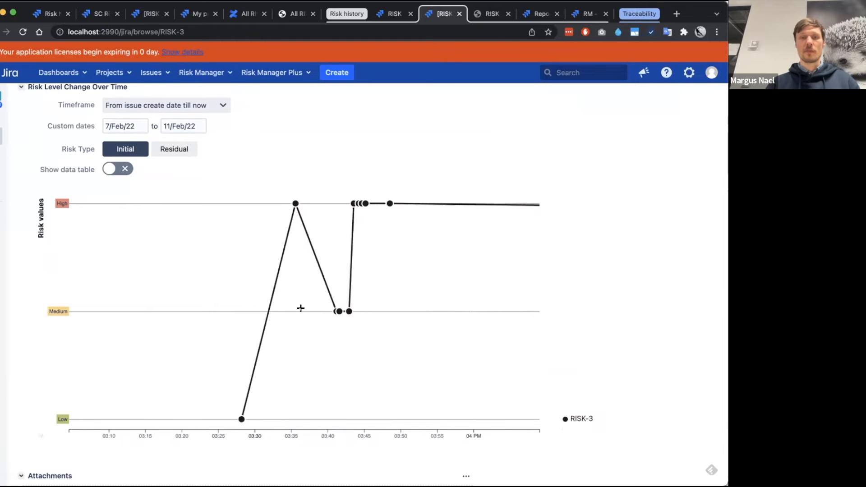
pyautogui.moveTo(242, 418)
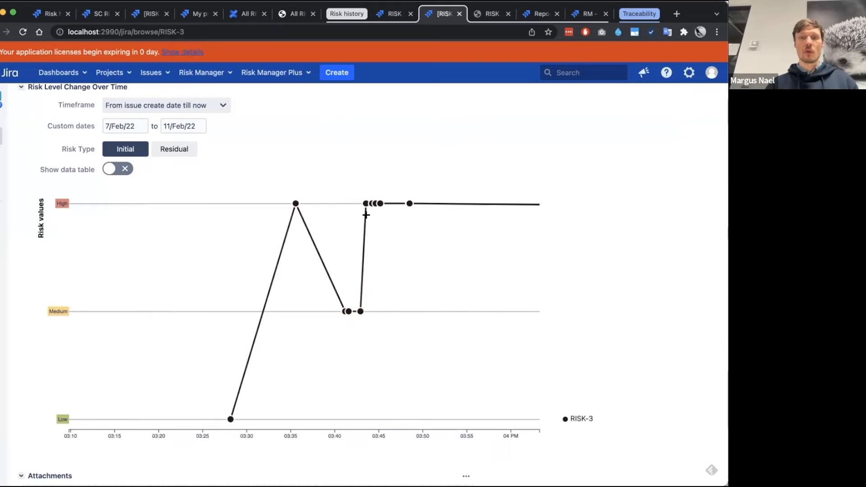
pyautogui.moveTo(541, 199)
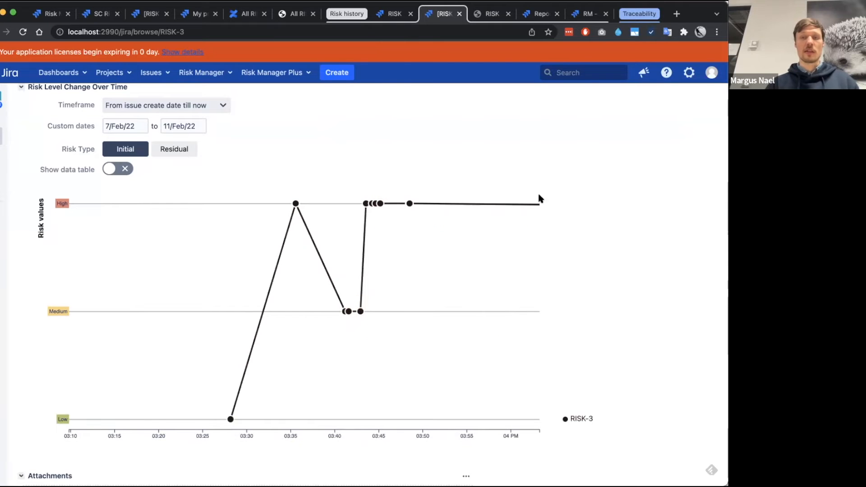
pyautogui.scroll(3)
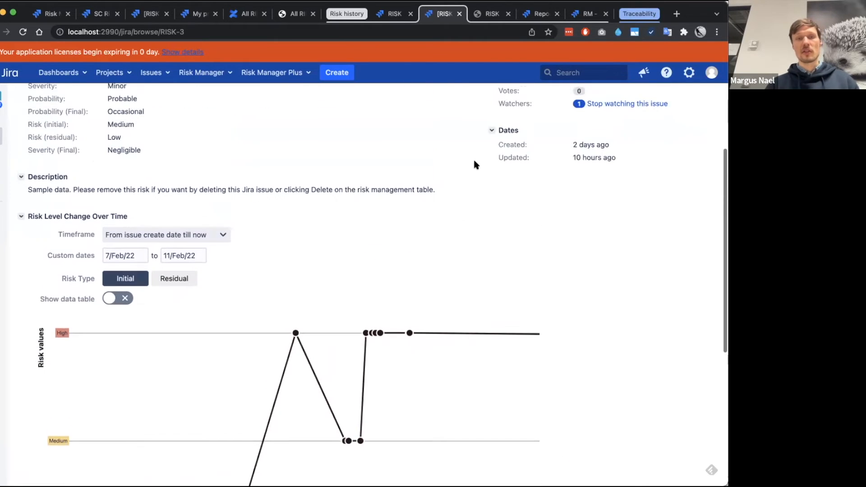
pyautogui.scroll(3)
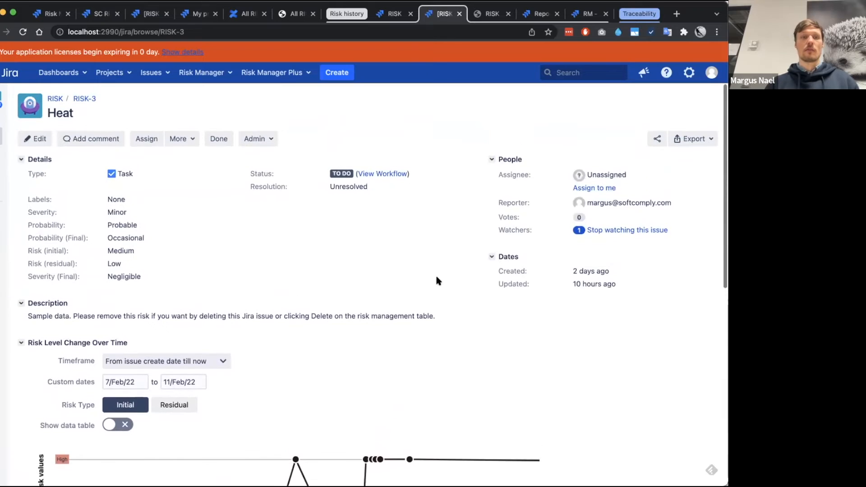
pyautogui.scroll(-3)
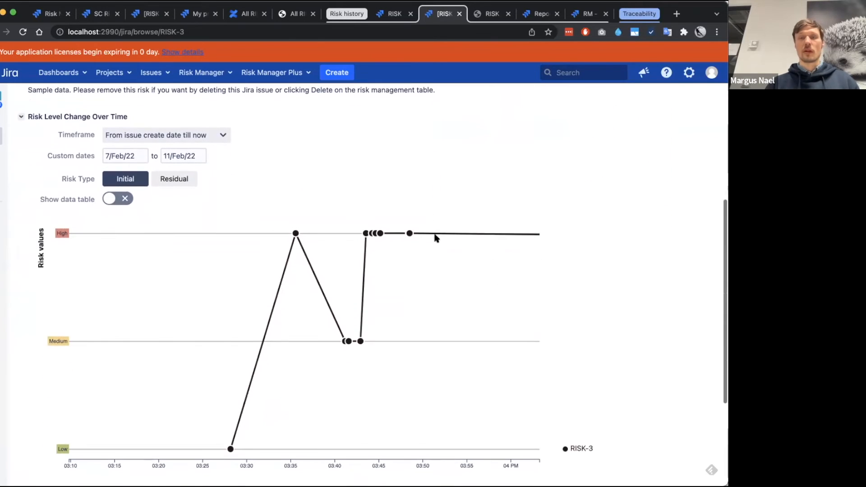
# View the exported Risk Level Change Report PDF and its page-2 RISK-3 change history
pyautogui.click(490, 14)
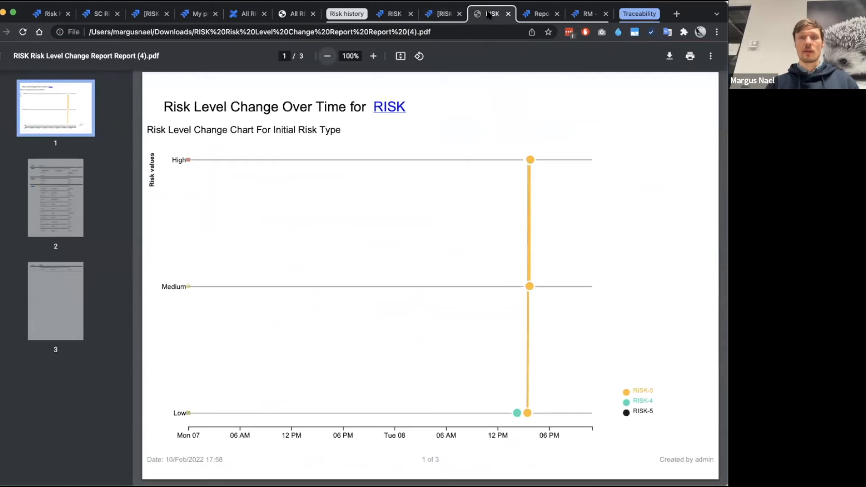
pyautogui.moveTo(55, 197)
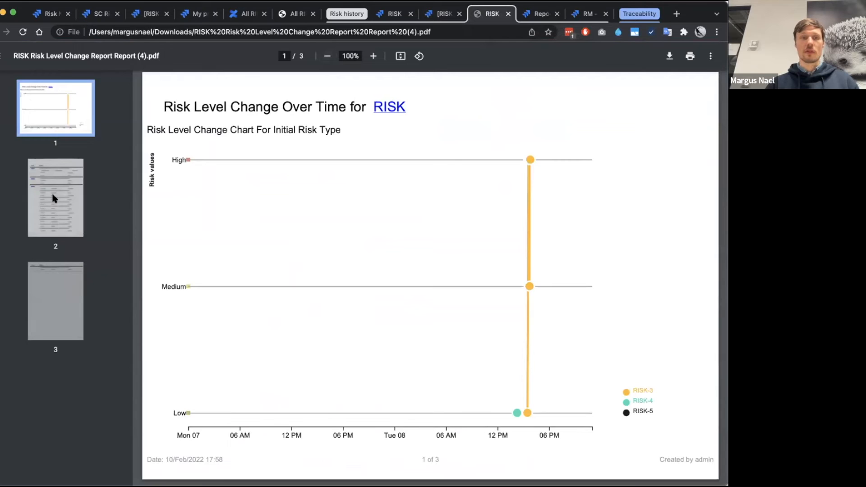
pyautogui.scroll(-3)
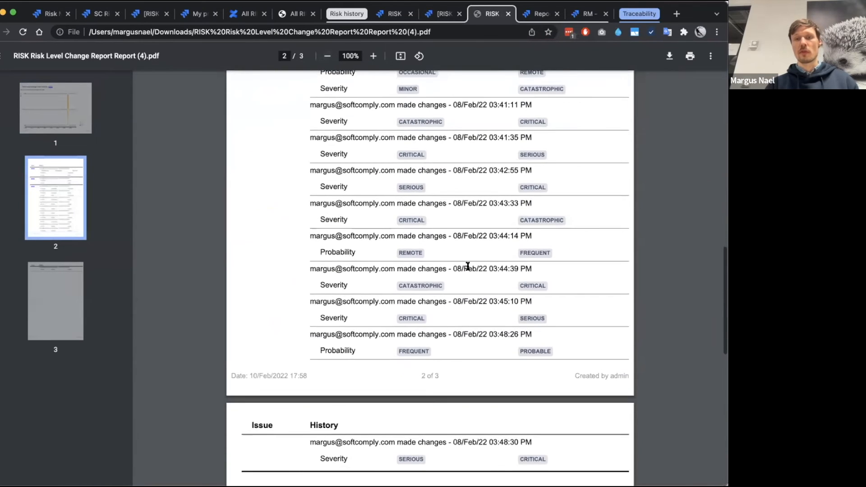
pyautogui.scroll(3)
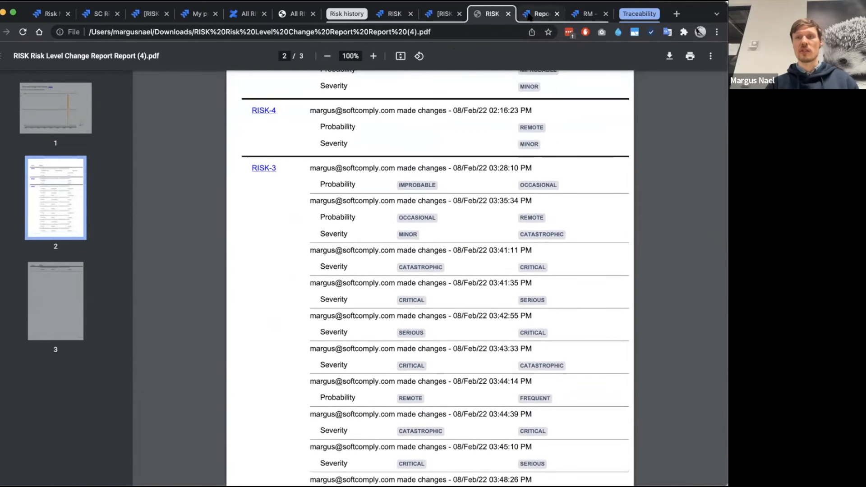
# Review the project-wide Risk Level Change Report charting RISK-3's Initial risk level over time
pyautogui.click(540, 13)
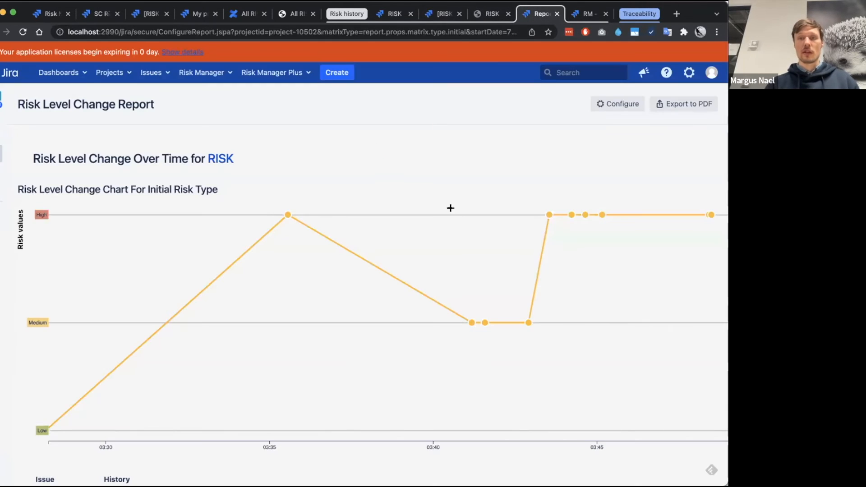
pyautogui.scroll(-3)
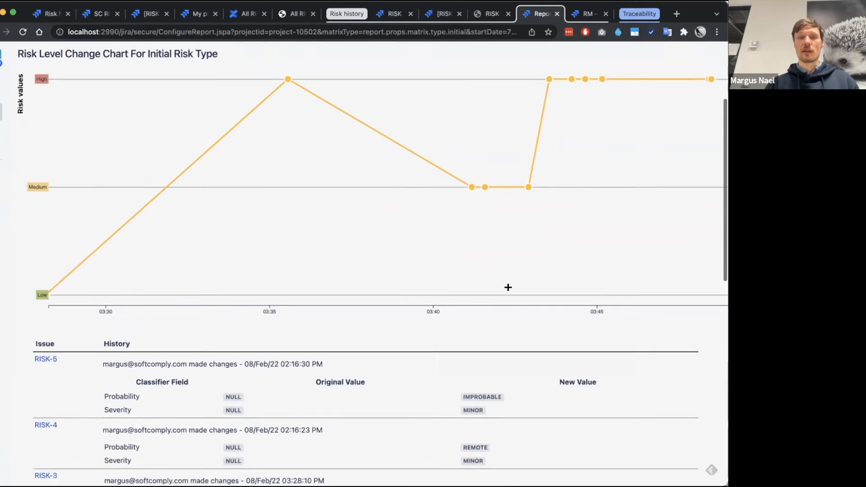
pyautogui.scroll(3)
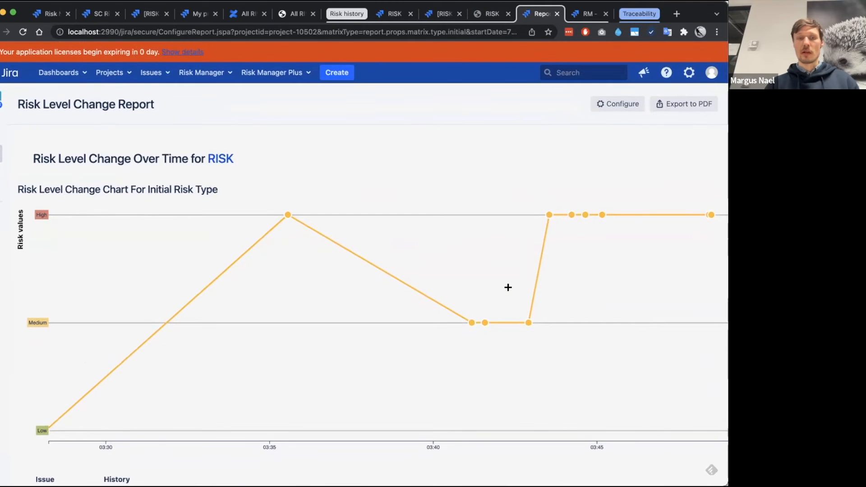
pyautogui.scroll(-3)
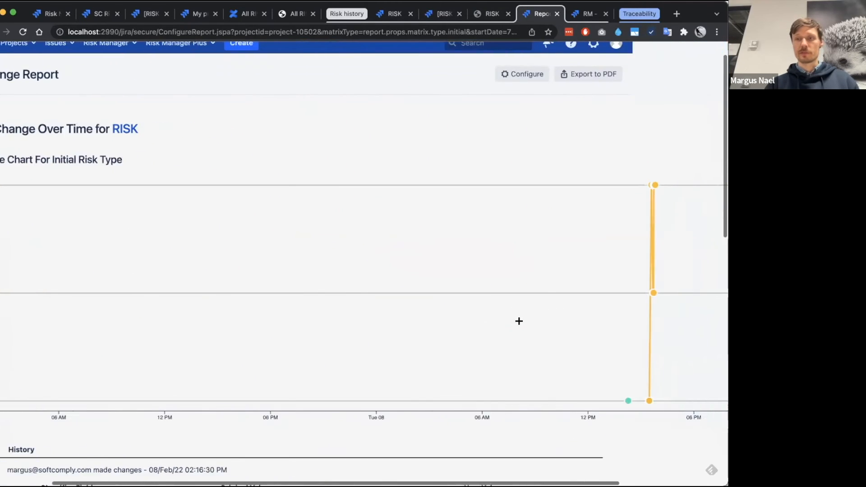
pyautogui.hscroll(3)
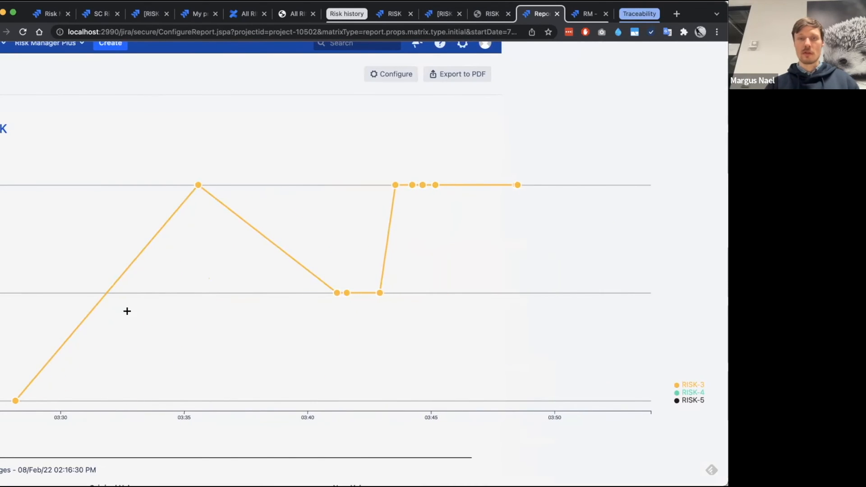
pyautogui.moveTo(378, 198)
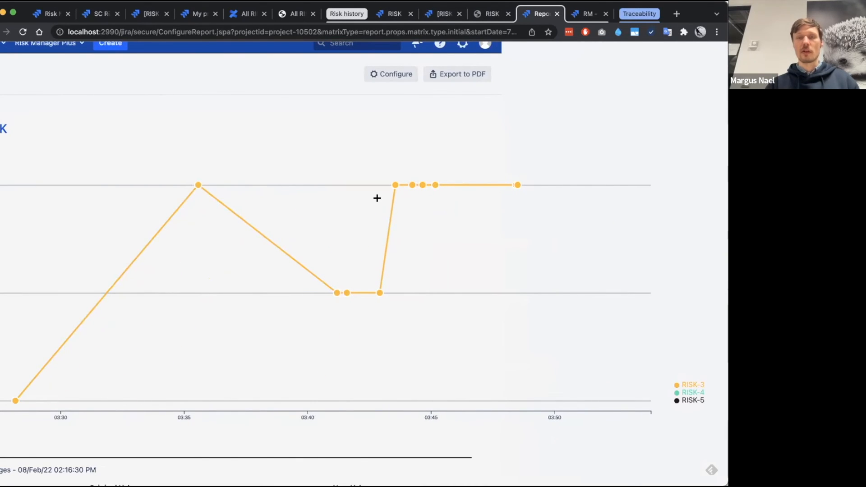
pyautogui.scroll(3)
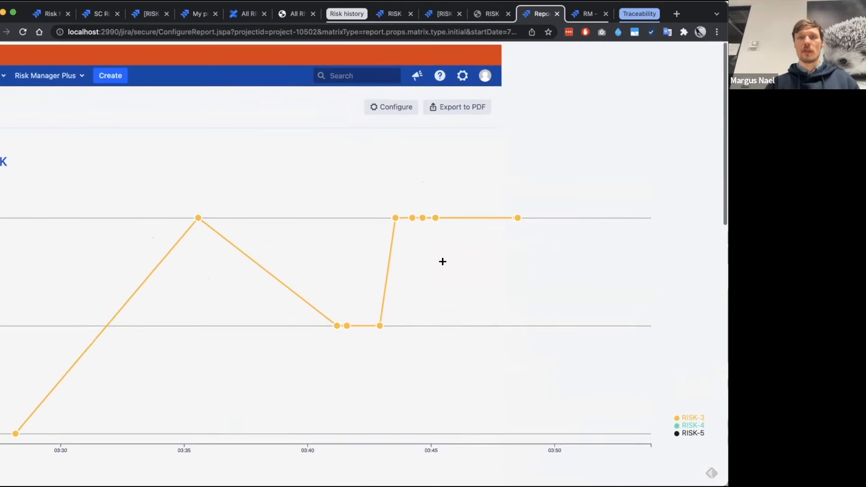
pyautogui.moveTo(588, 14)
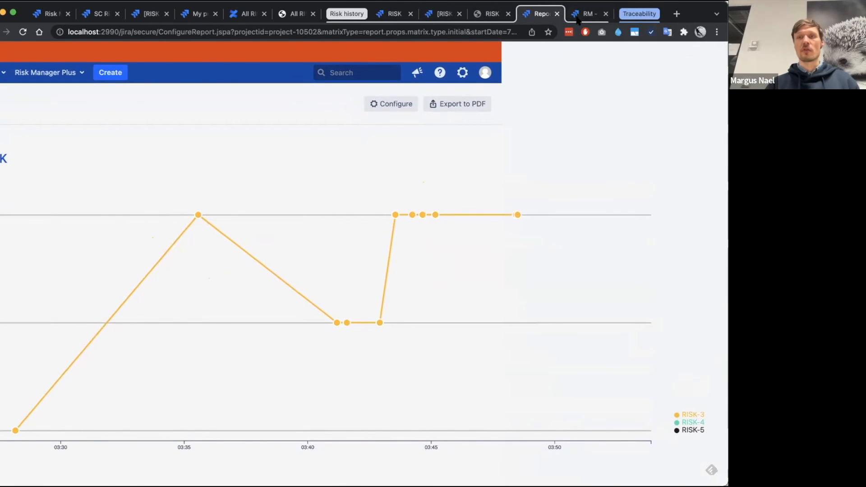
# View the RM dashboard's Risk Level Change Plus gadget charting RISK-3, RISK-4 and RISK-5
pyautogui.click(589, 14)
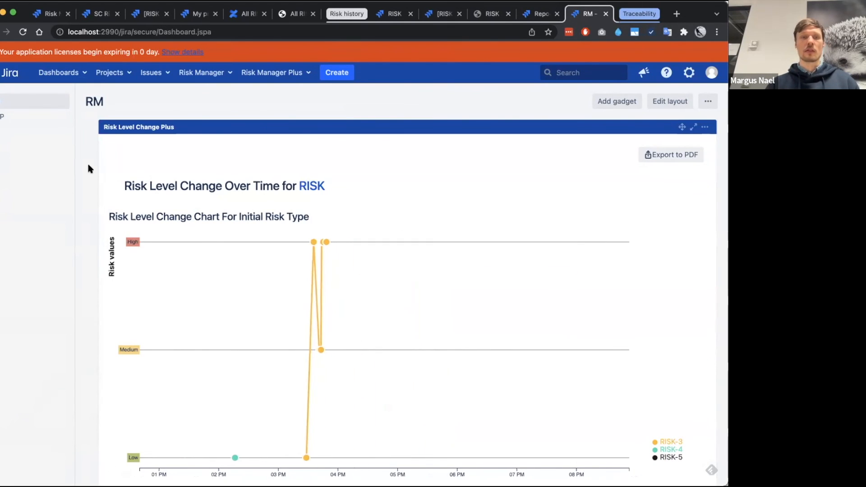
pyautogui.scroll(-3)
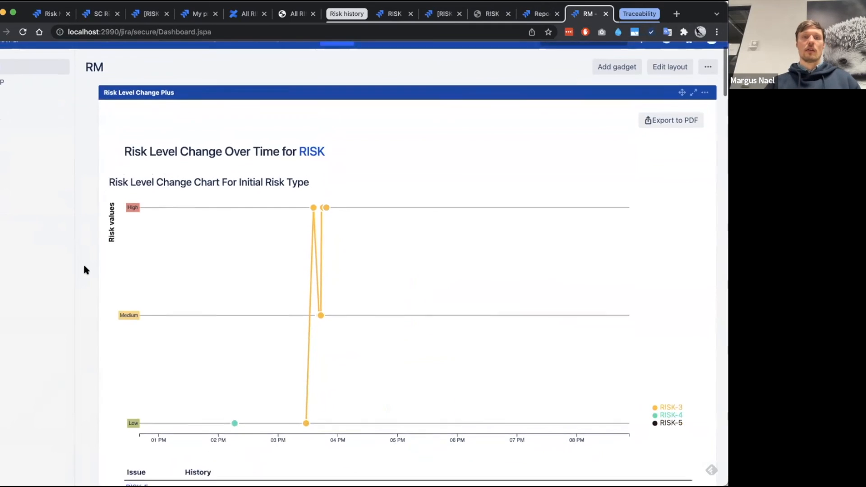